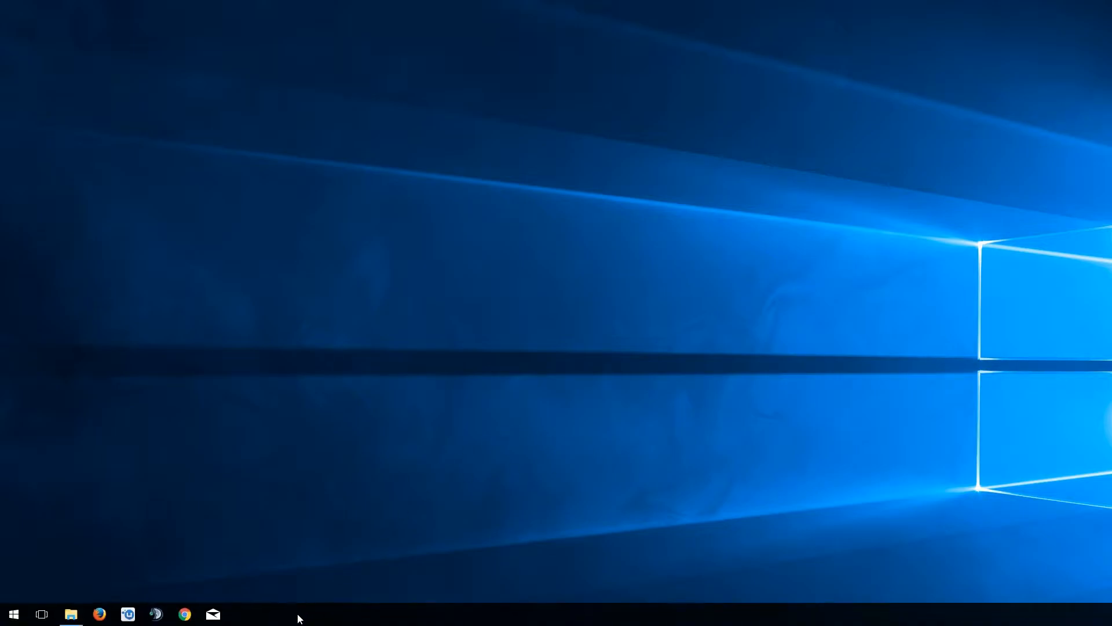
Step: Bring up File Explorer on the X-Plane 10 Output preferences folder
click(69, 614)
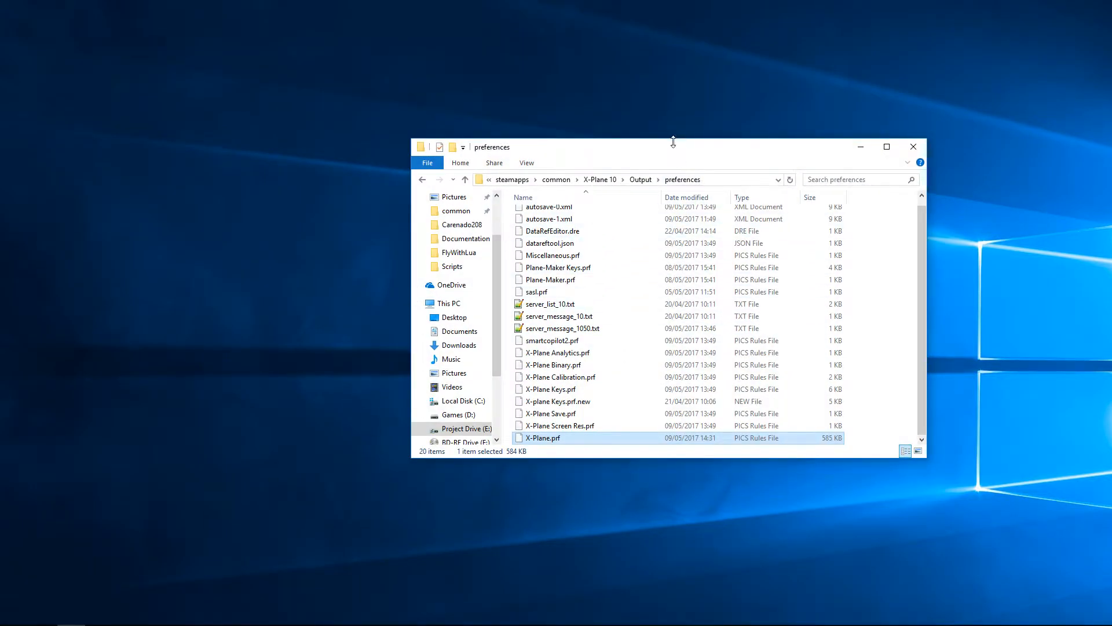
drag(603, 147, 602, 71)
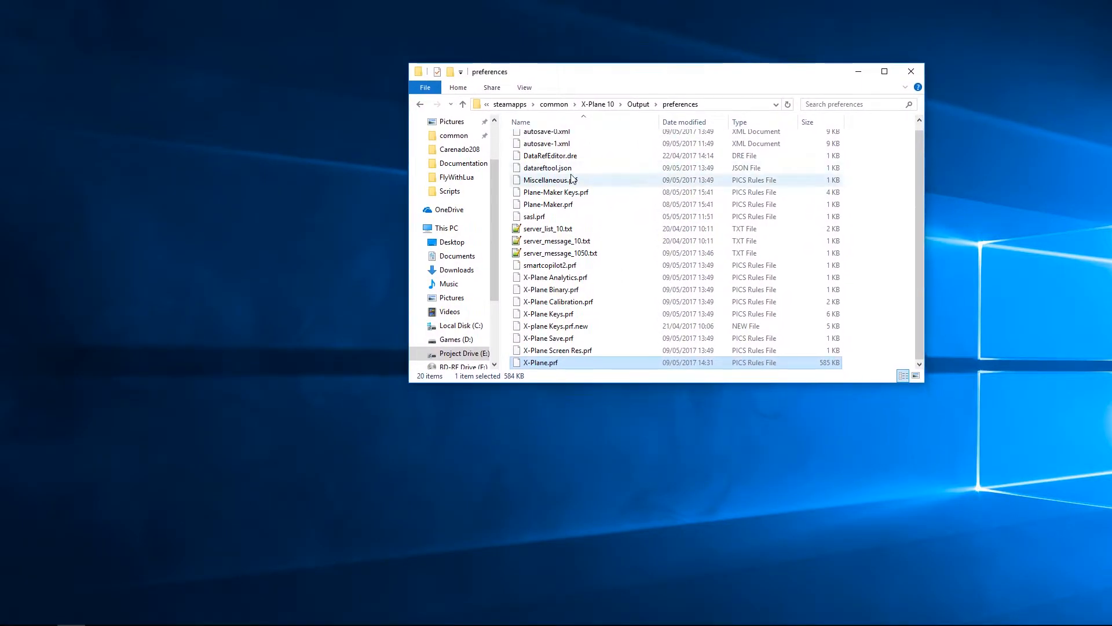
mouse_move(538, 363)
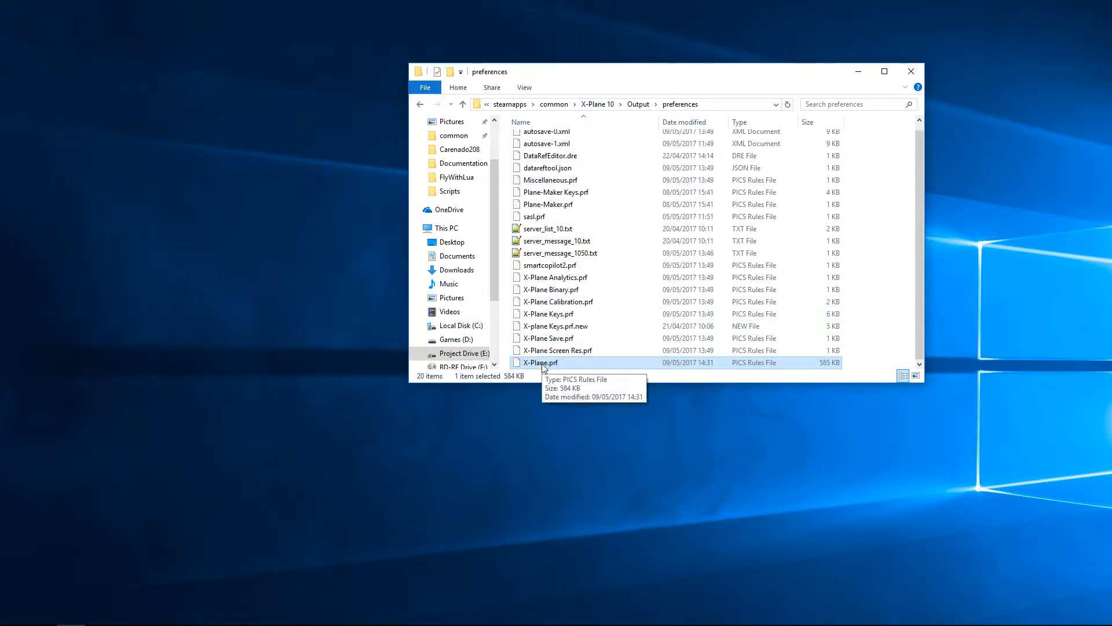
Step: Edit X-Plane.prf in Notepad++ and scroll to the _joy_BUTN_use entries near line 22257
right_click(541, 363)
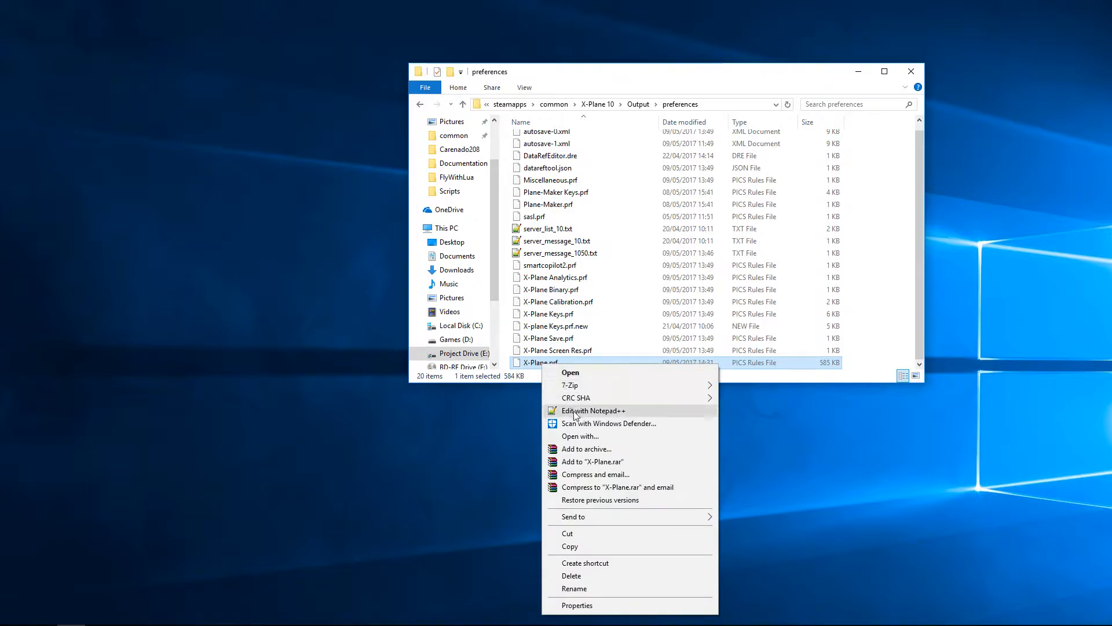
click(593, 410)
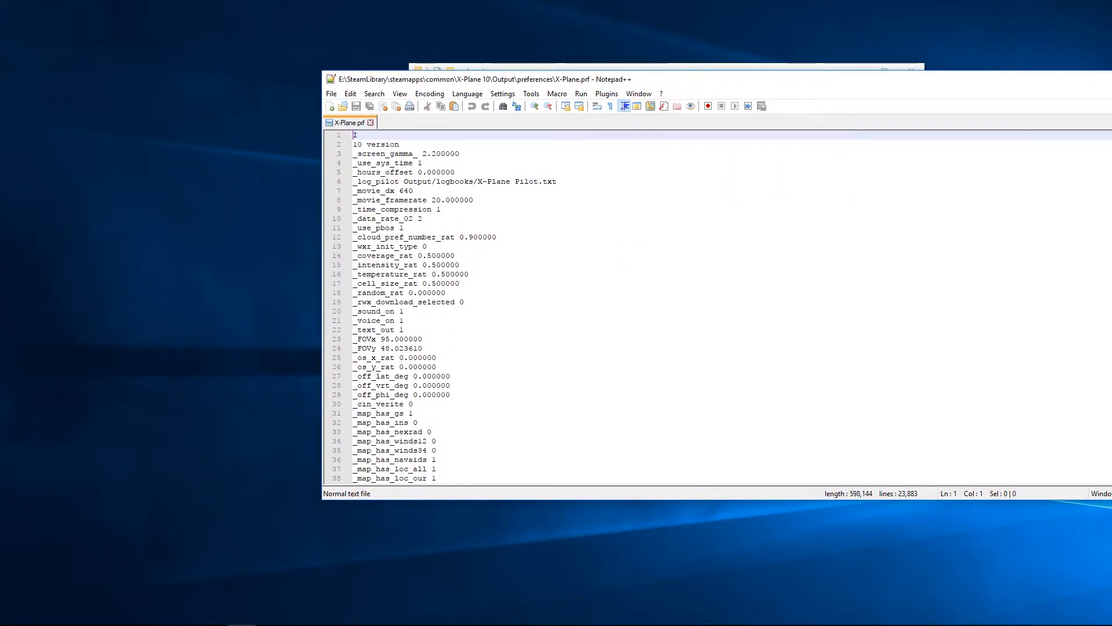
scroll(down, 3)
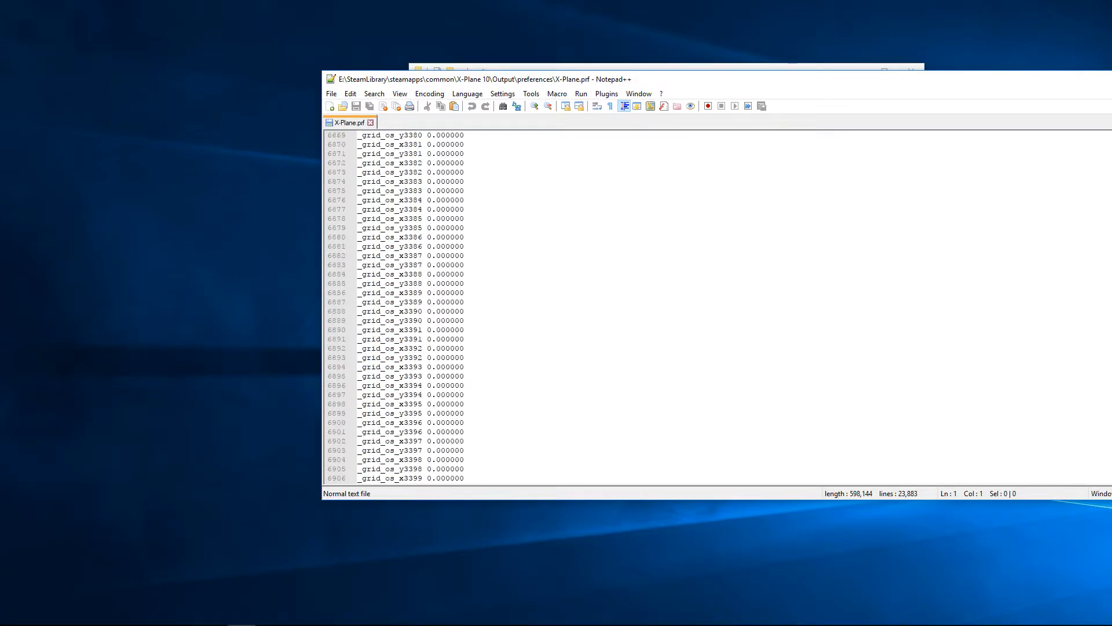
scroll(down, 3)
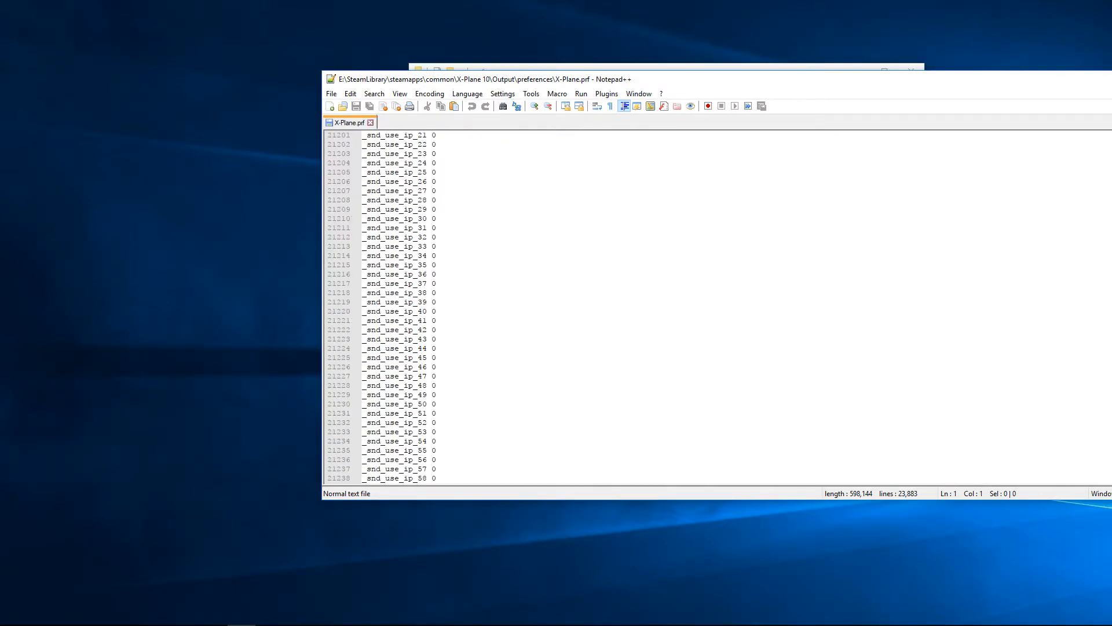
scroll(down, 3)
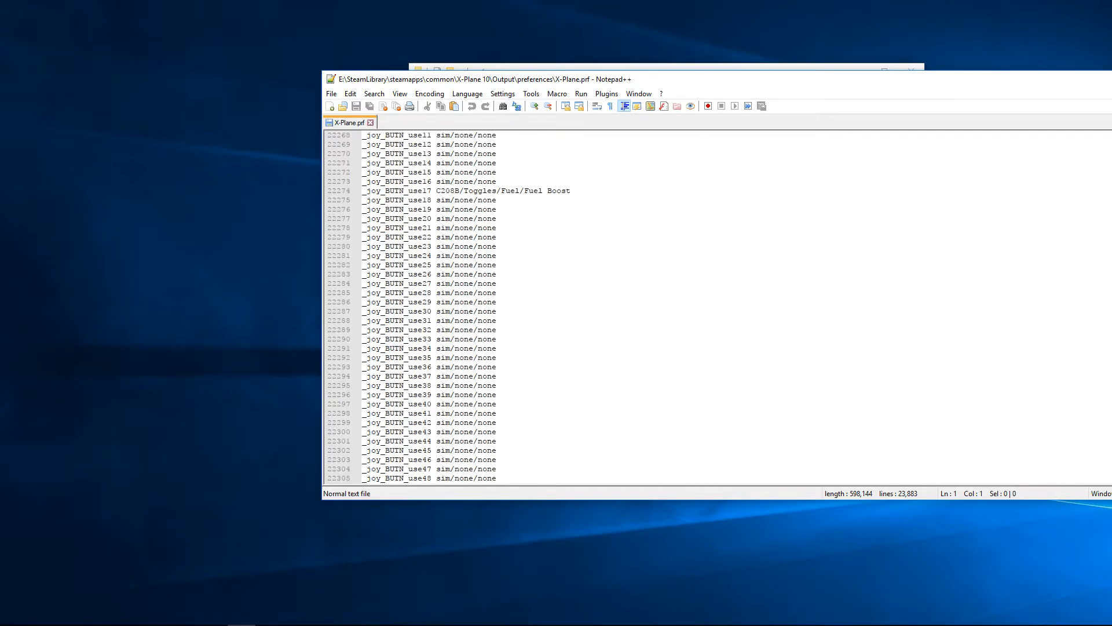
scroll(up, 3)
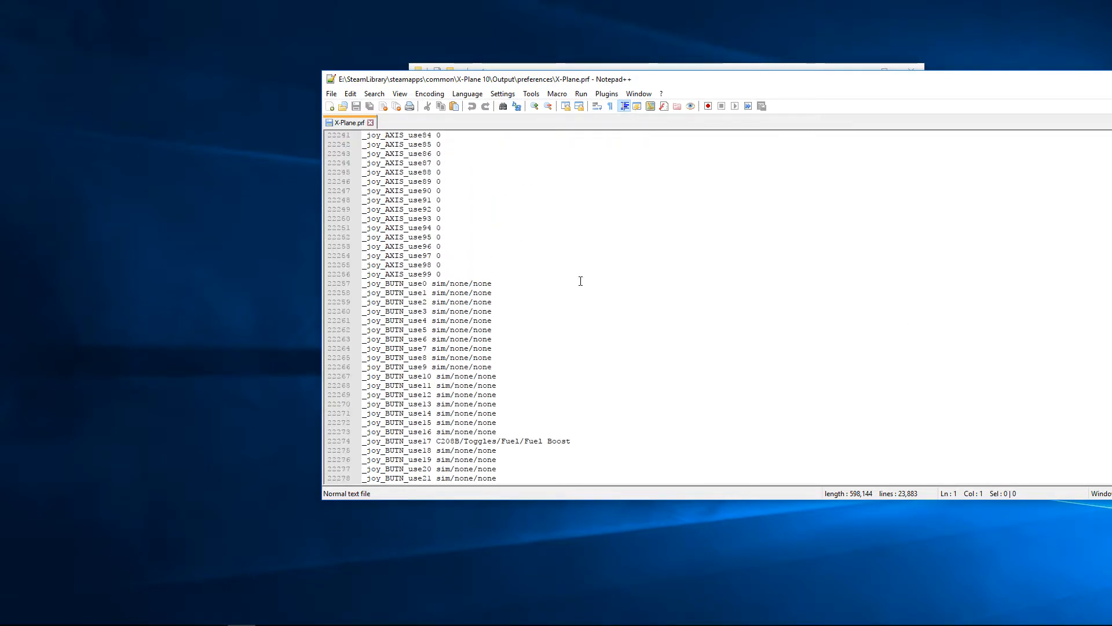
mouse_move(476, 280)
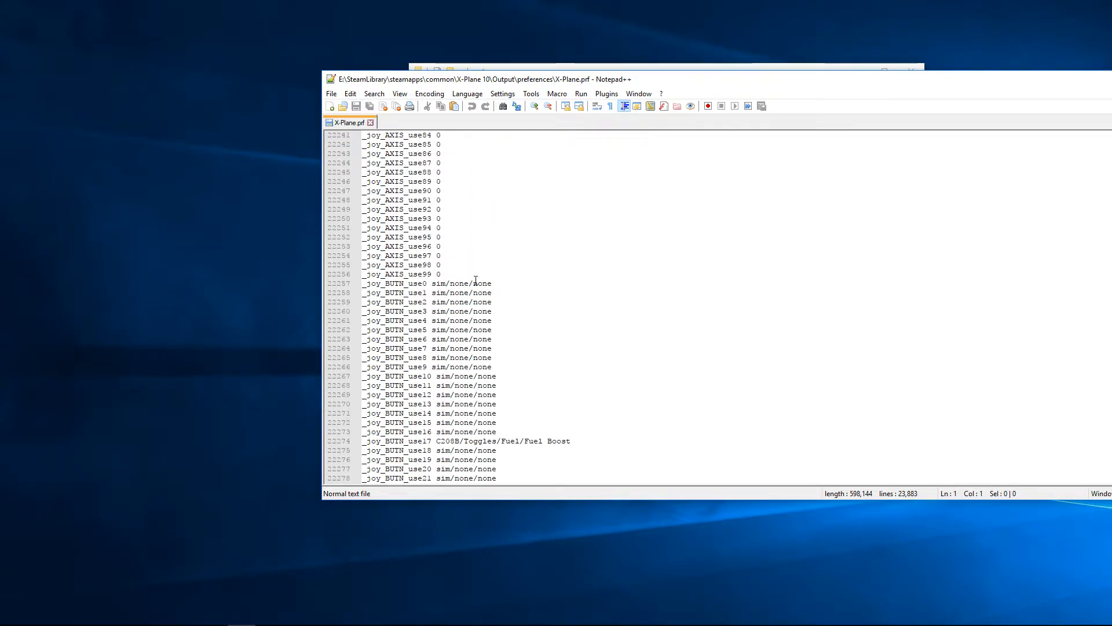
scroll(down, 3)
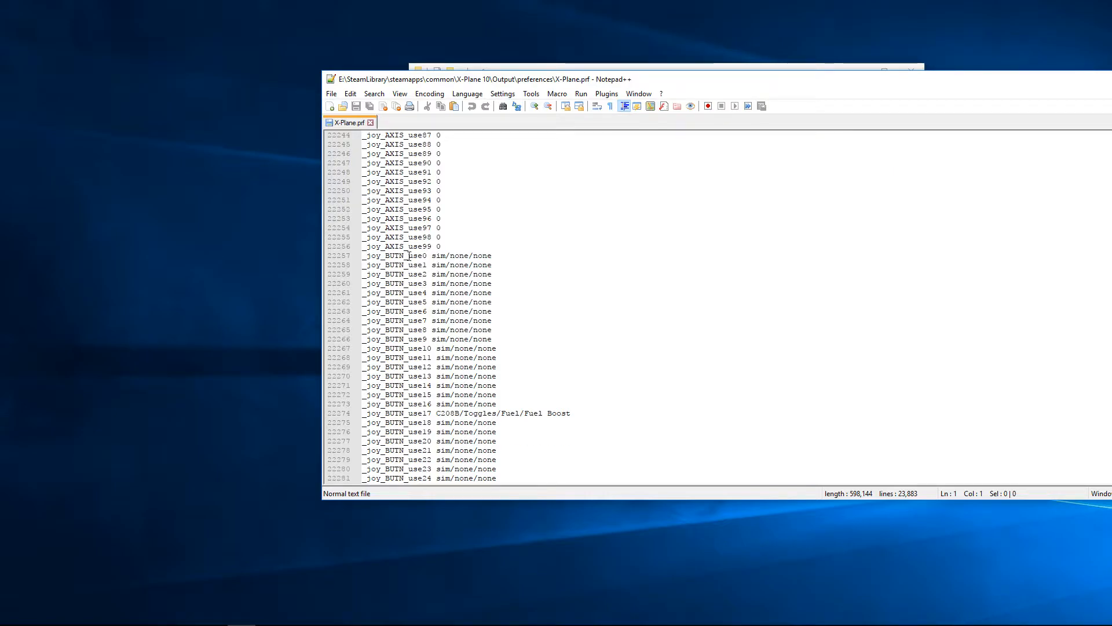
mouse_move(434, 256)
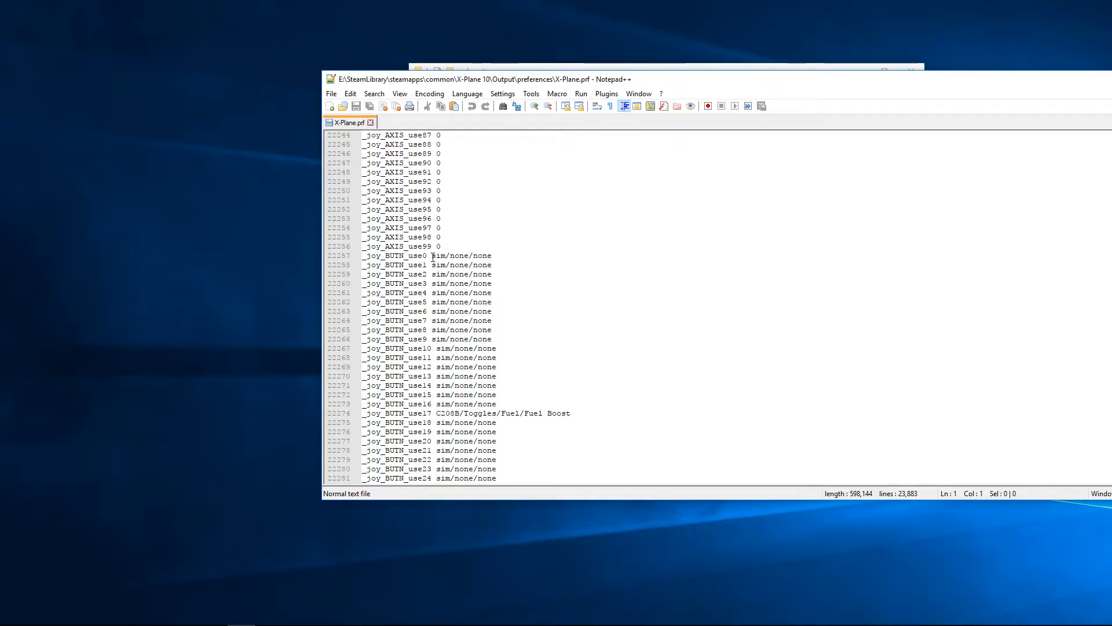
Step: Select button 0's sim/none/none value and review the joystick button and axis lines below
double_click(461, 255)
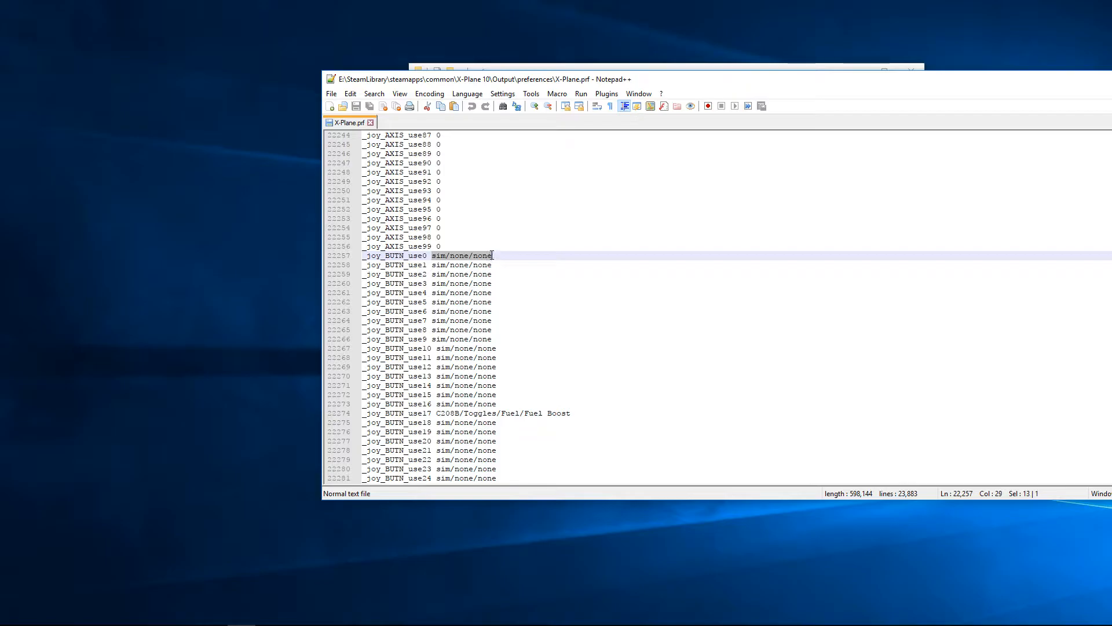
mouse_move(482, 403)
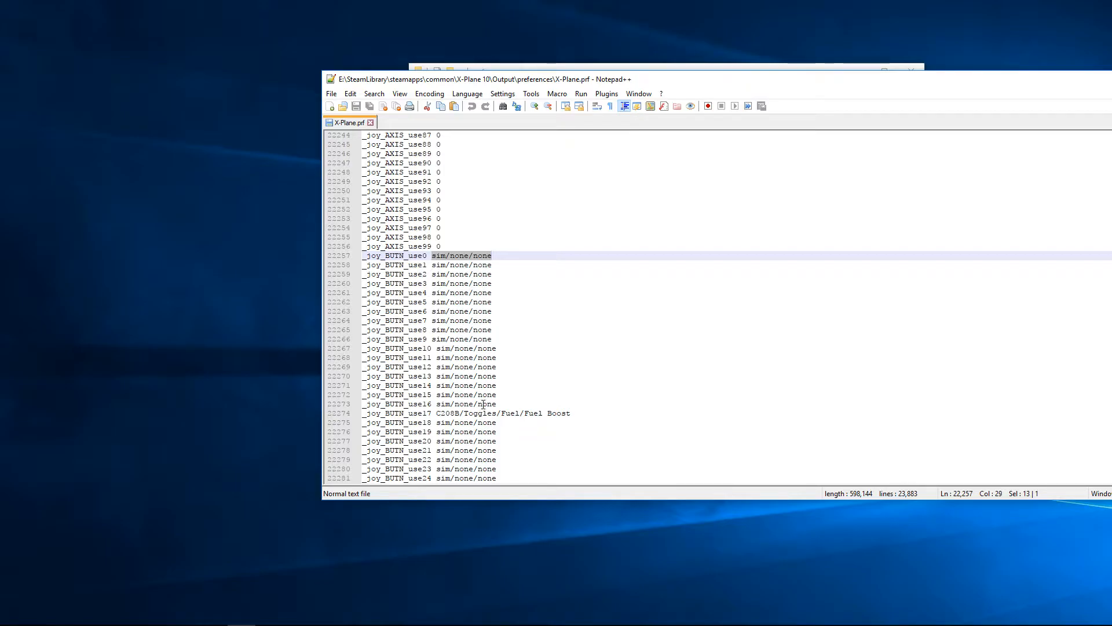
scroll(down, 3)
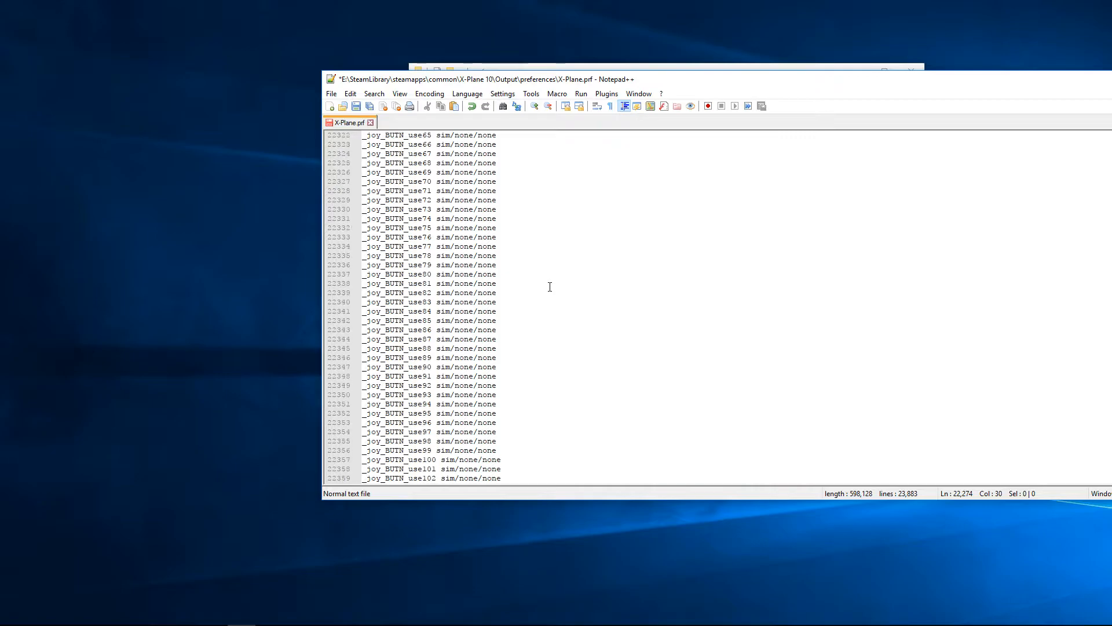
scroll(down, 3)
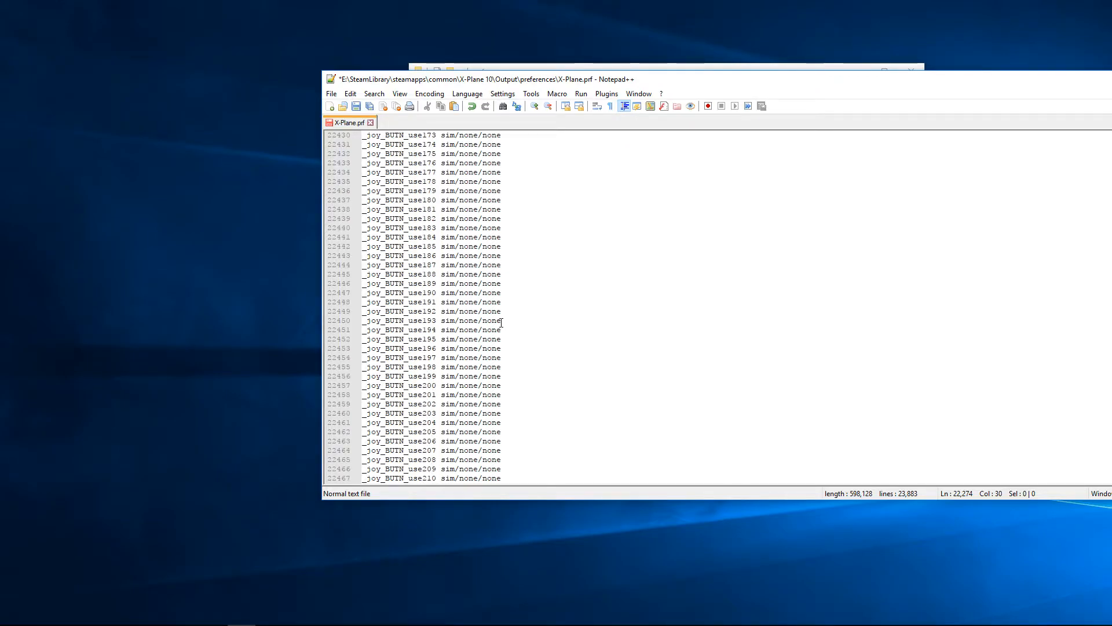
scroll(down, 3)
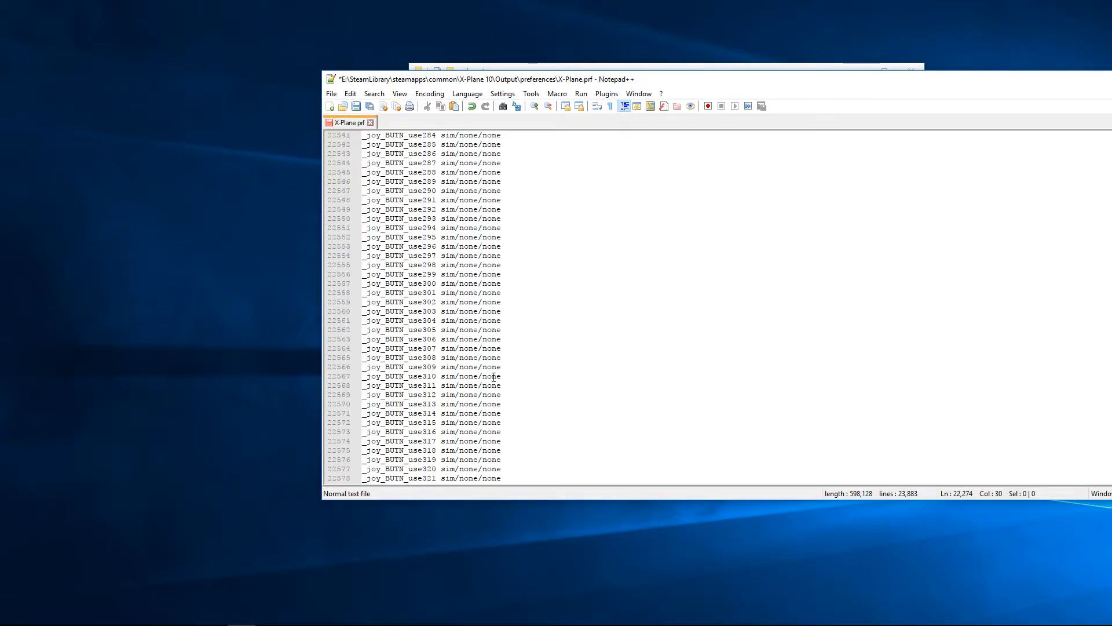
scroll(down, 3)
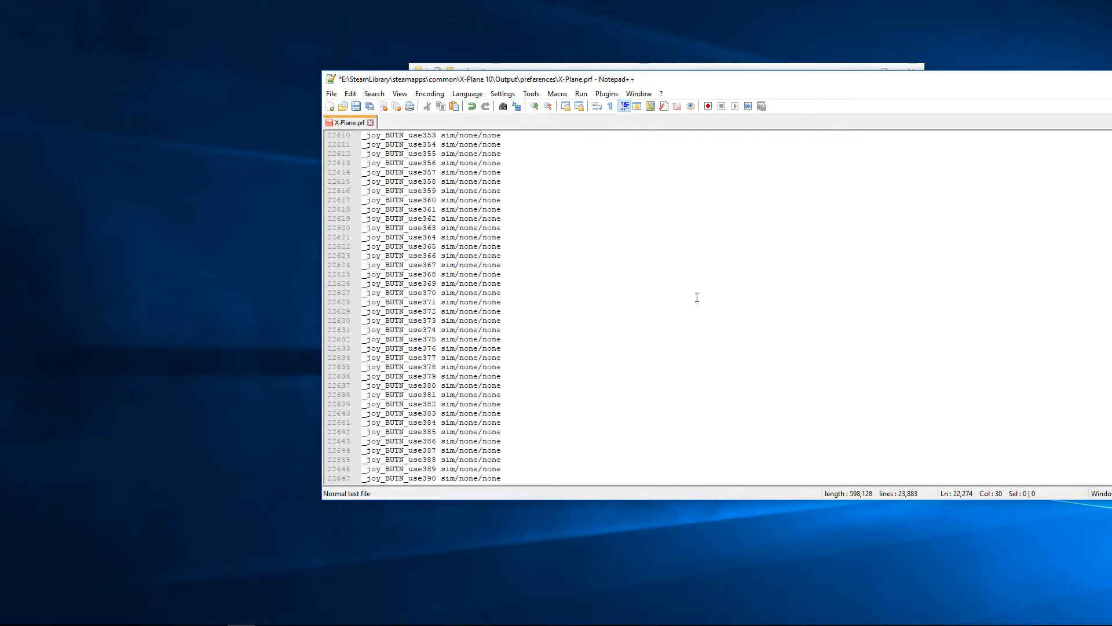
scroll(down, 3)
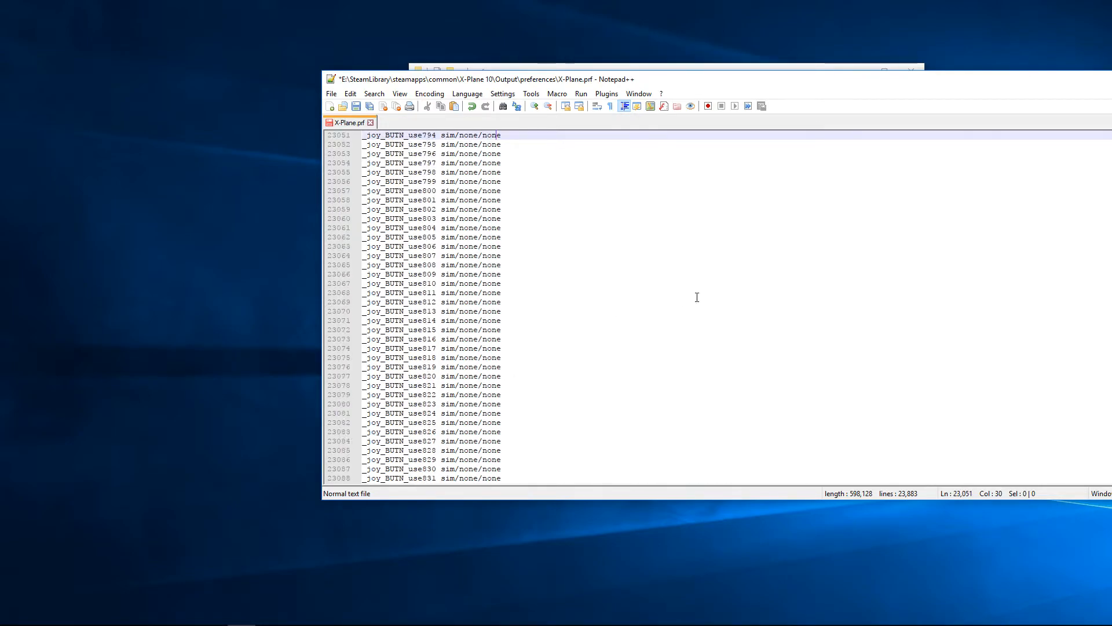
scroll(down, 3)
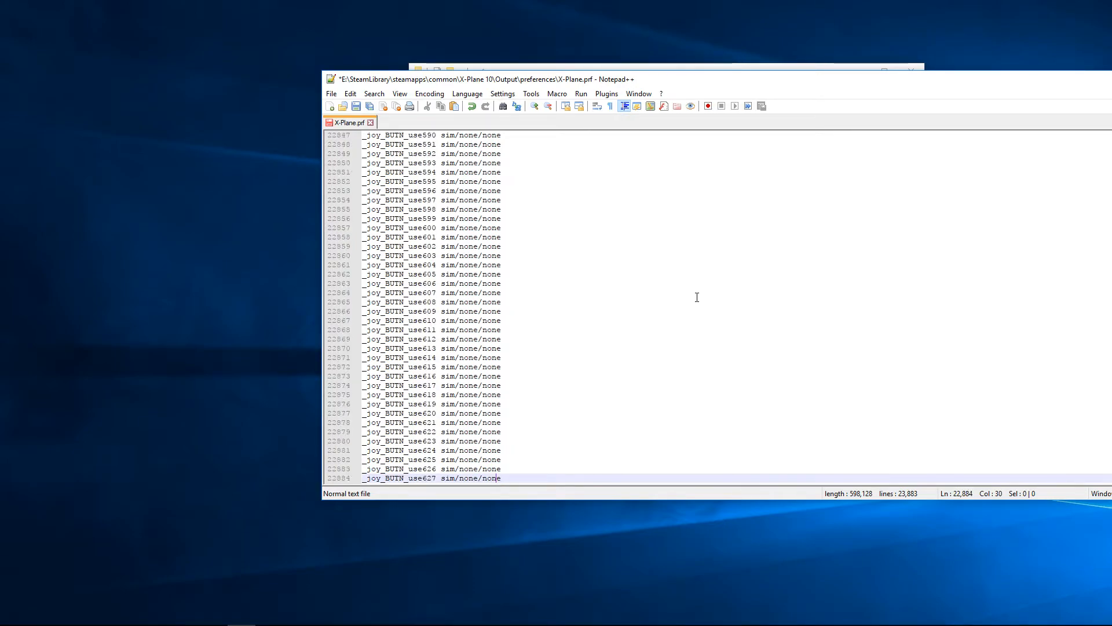
scroll(up, 3)
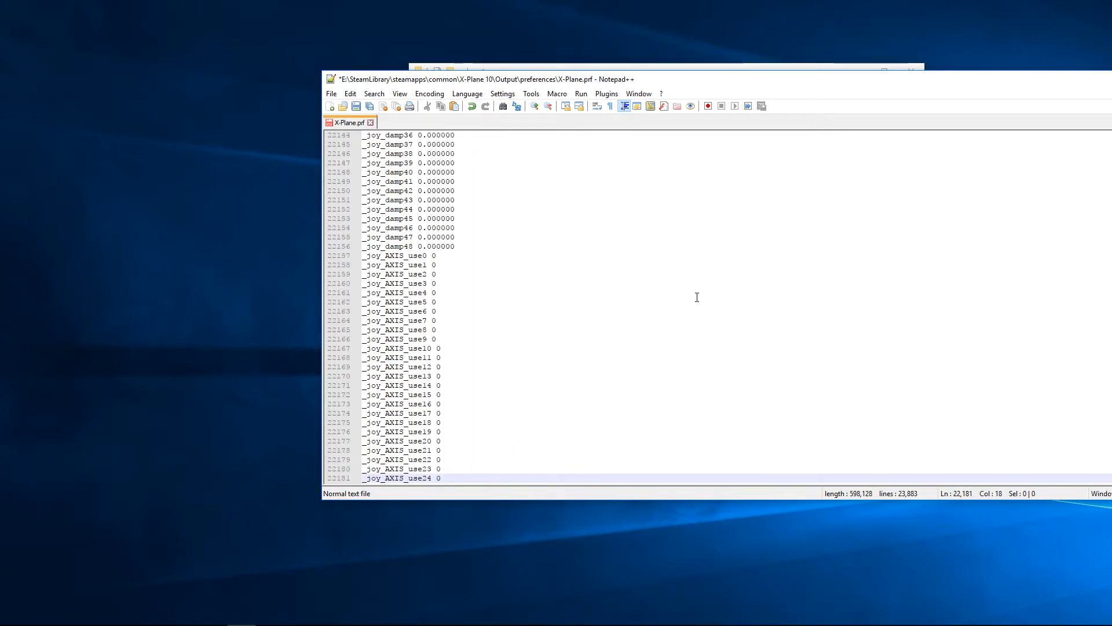
scroll(down, 3)
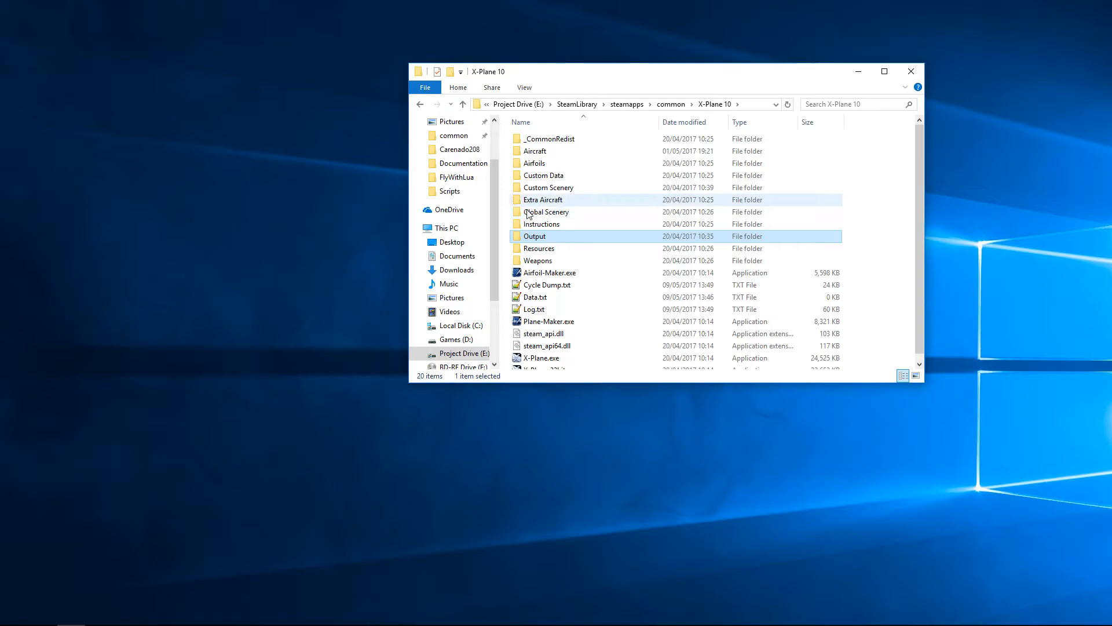
Step: Navigate into Resources > plugins > FlyWithLua
double_click(539, 248)
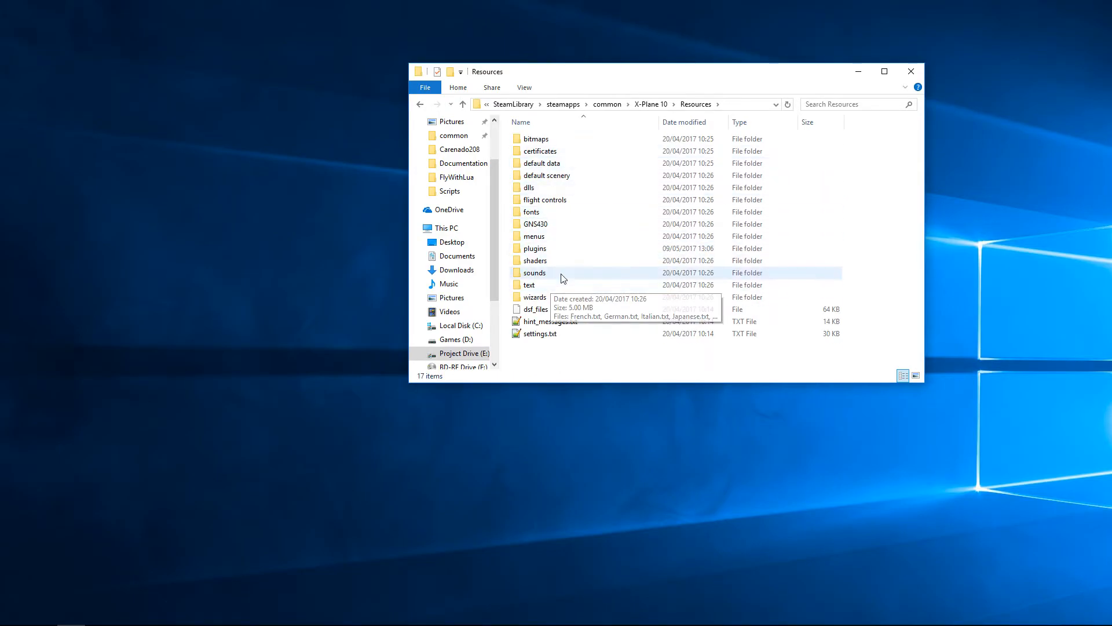
double_click(536, 248)
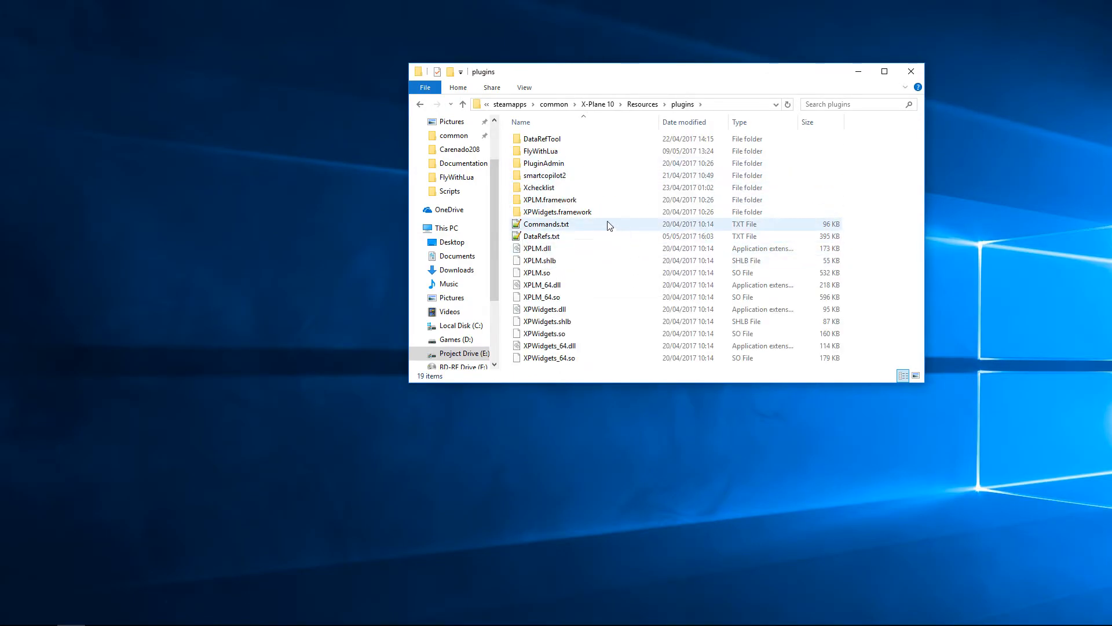
double_click(542, 151)
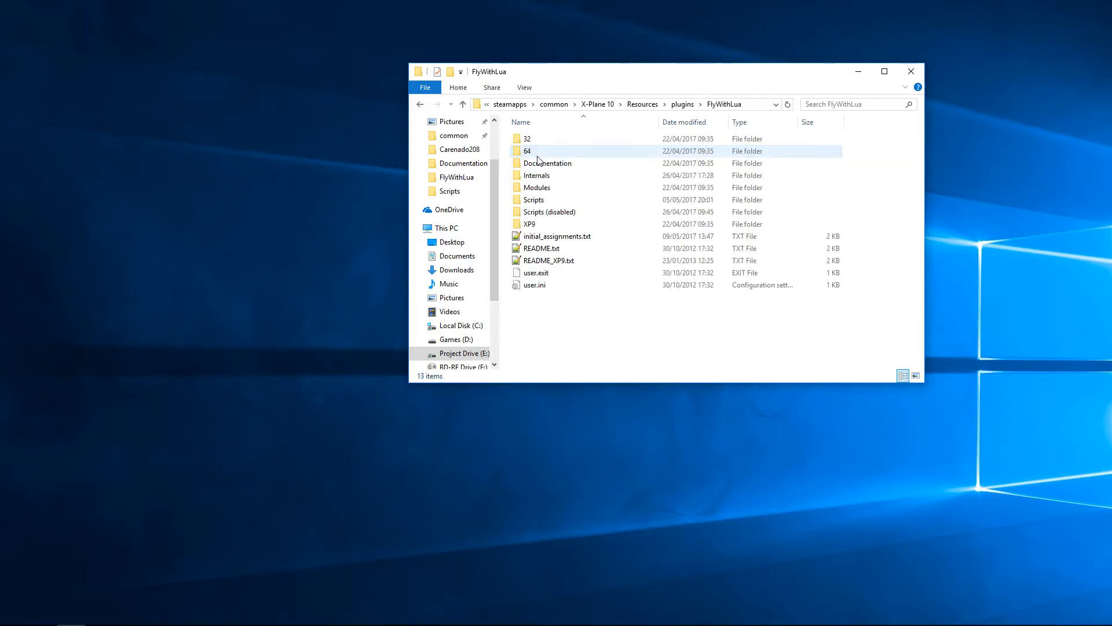
Step: Delete initial_assignments.txt, then enter the Internals subfolder
click(556, 235)
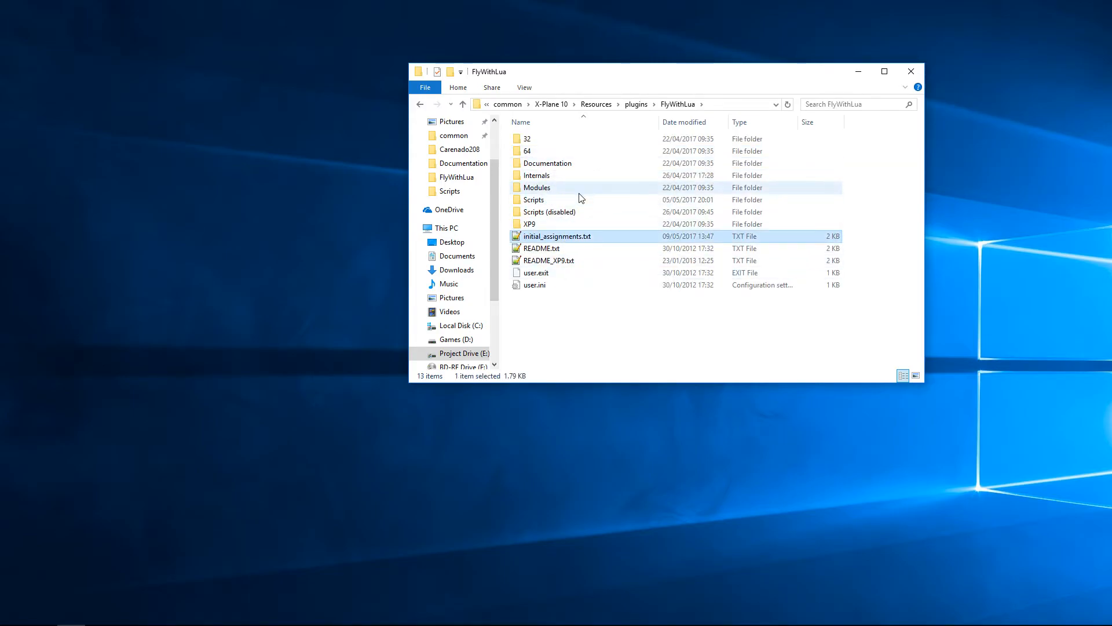
key(Delete)
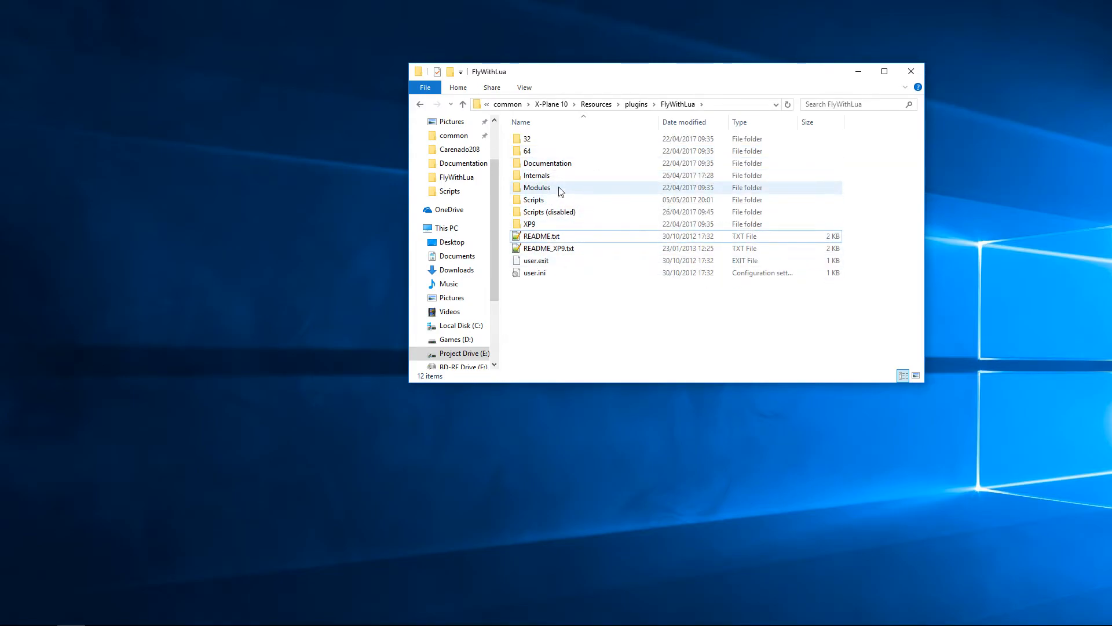
double_click(536, 175)
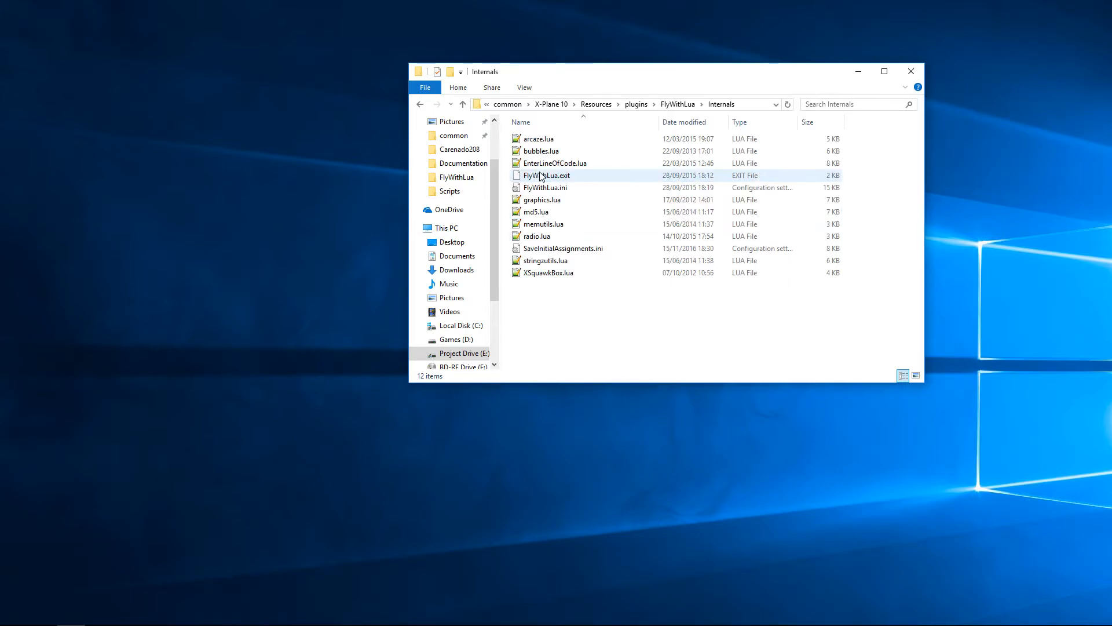
click(542, 199)
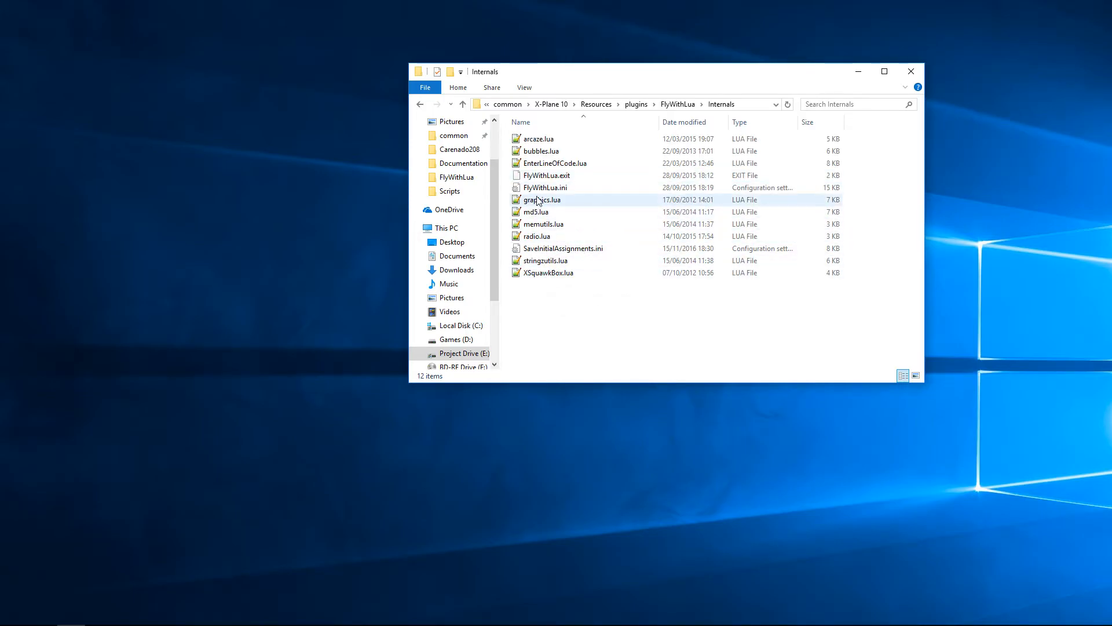
Step: Edit FlyWithLua.ini in Notepad++ and scroll to the SaveInitialAssignments helper script block at the end
right_click(545, 187)
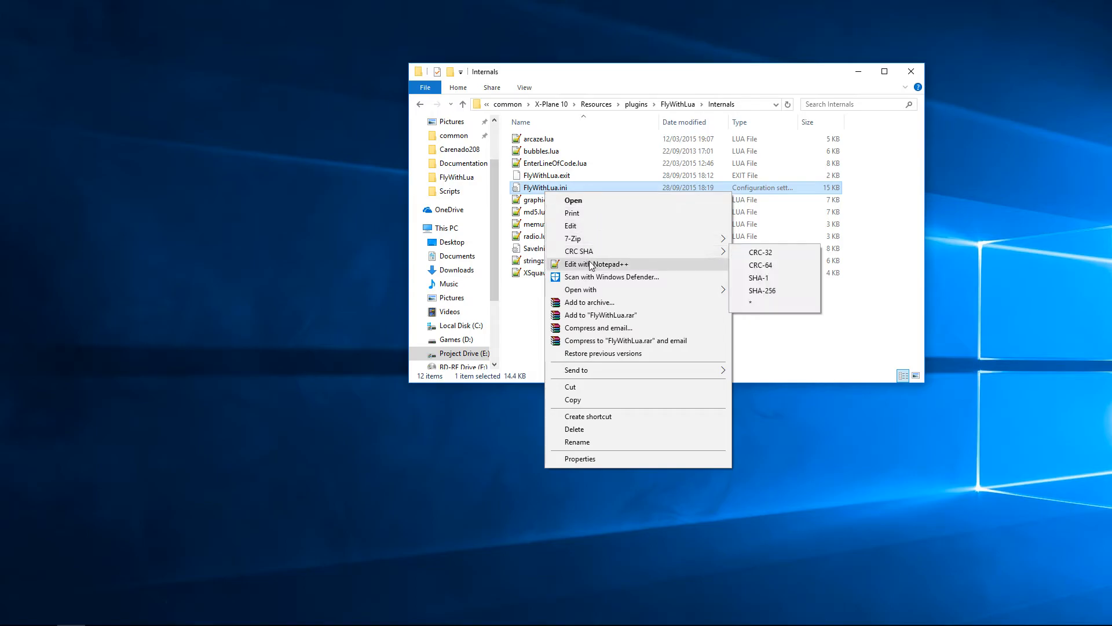
click(598, 264)
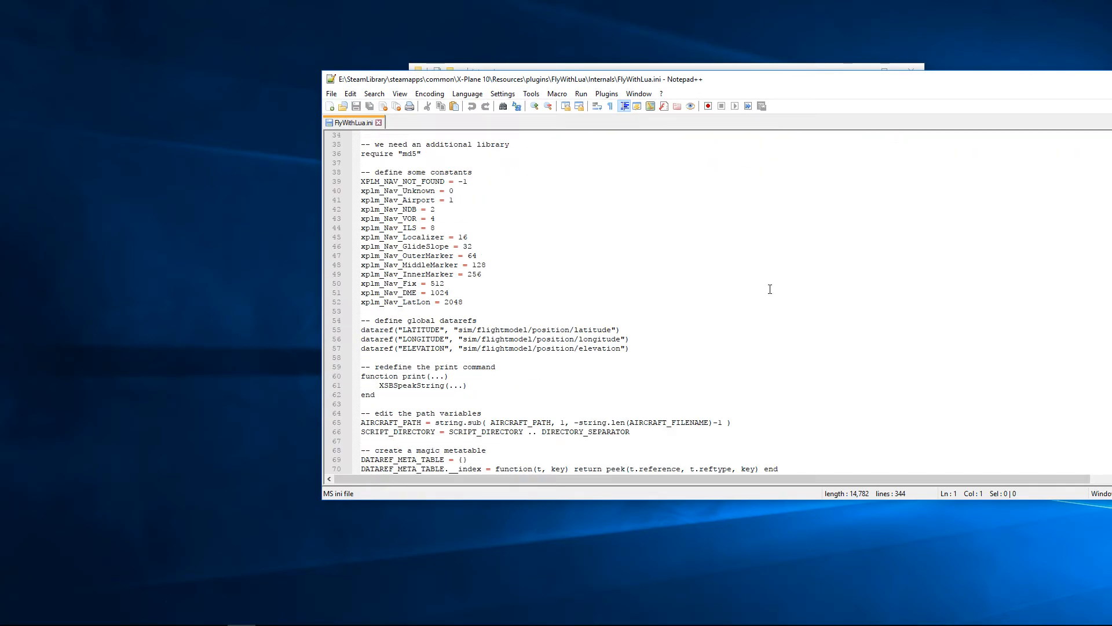
scroll(up, 3)
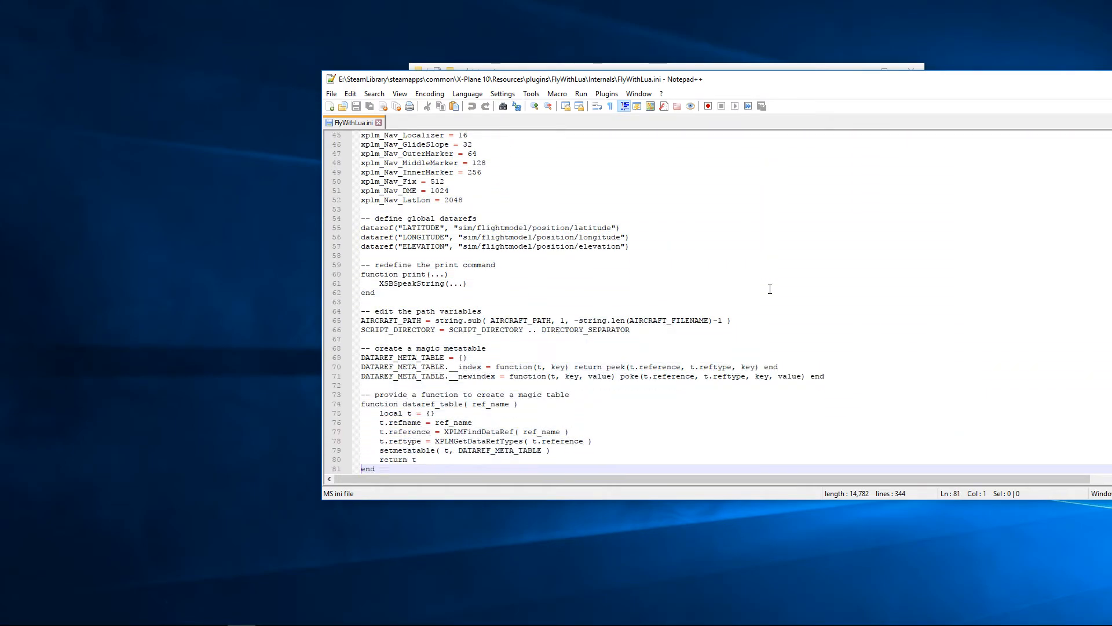
scroll(down, 3)
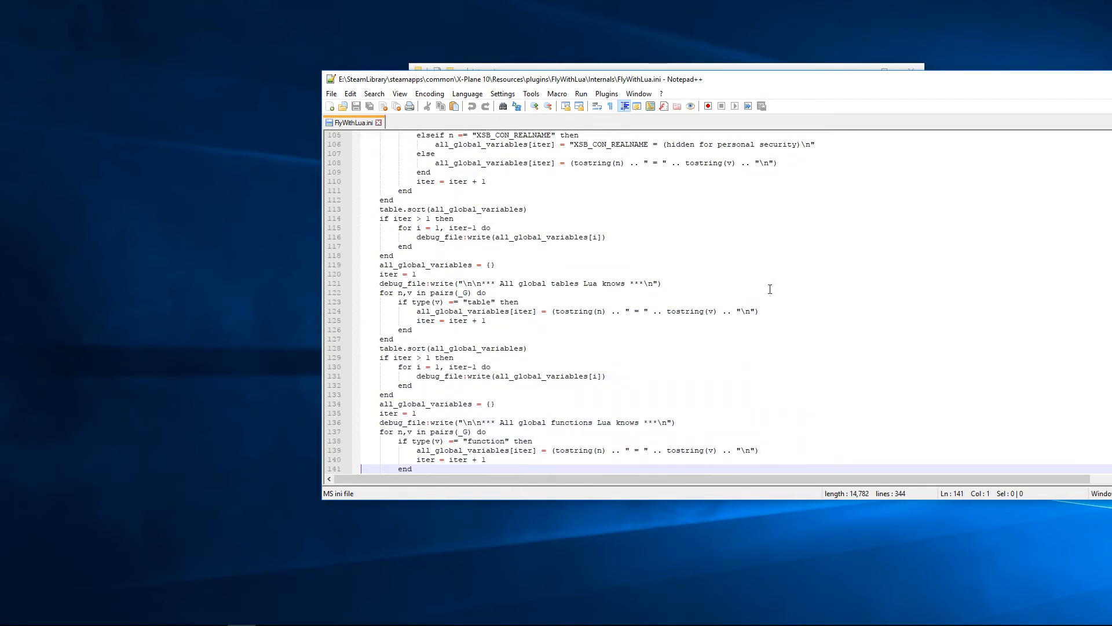
scroll(down, 3)
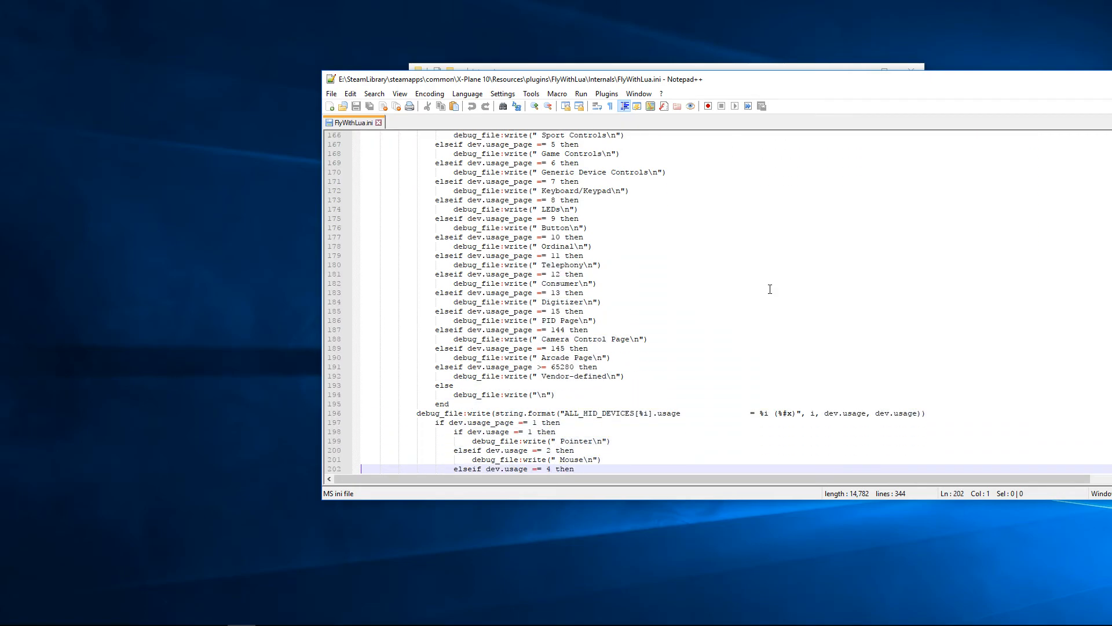
scroll(down, 3)
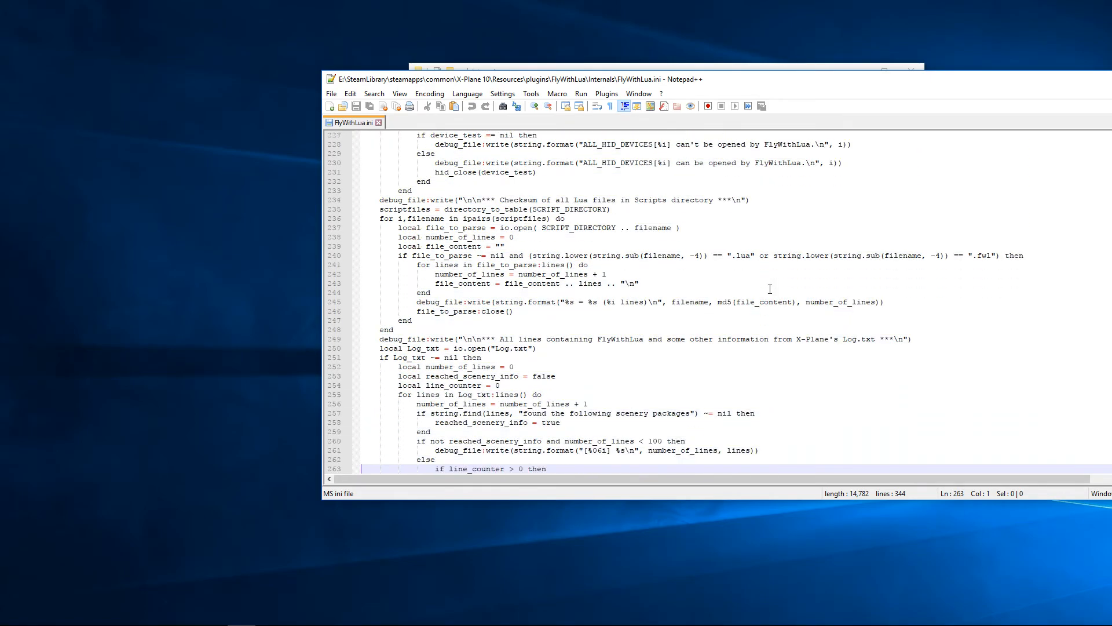
scroll(down, 3)
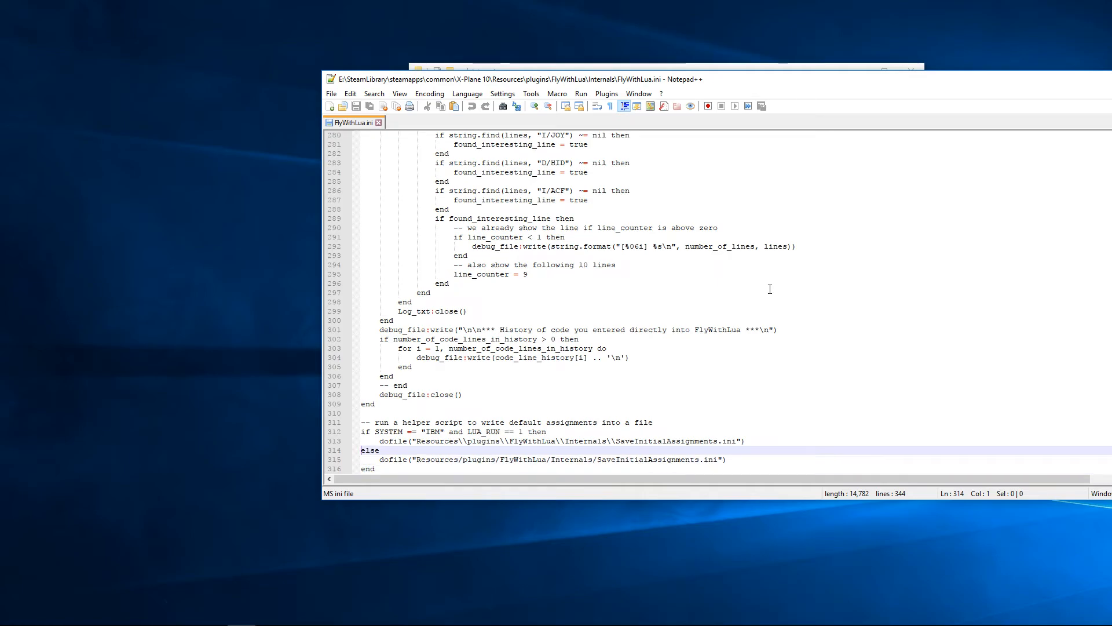
click(365, 422)
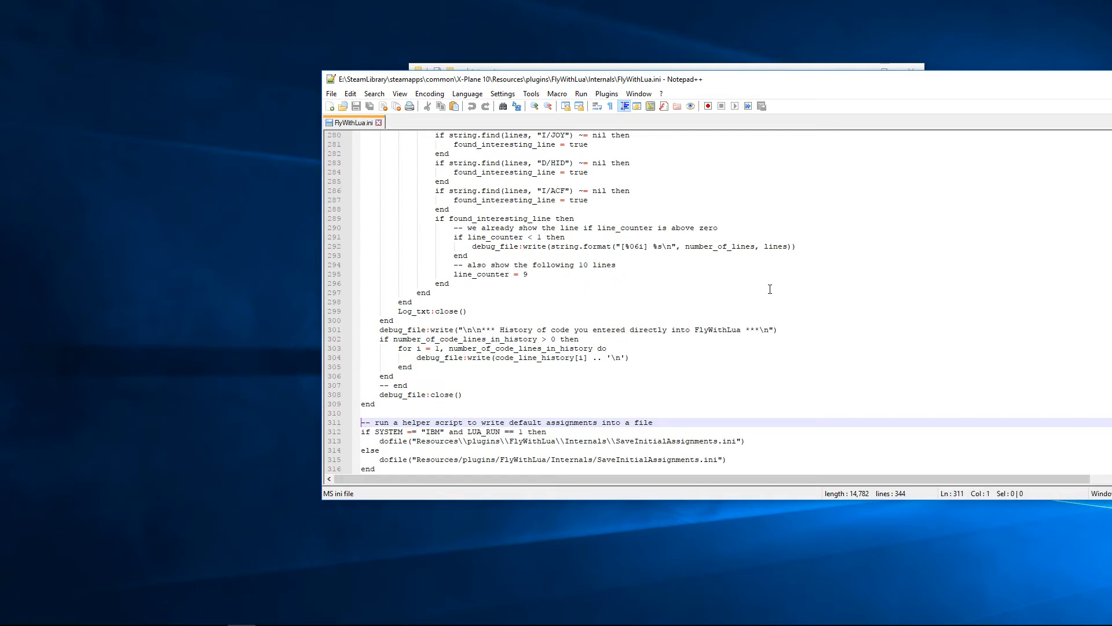
scroll(down, 3)
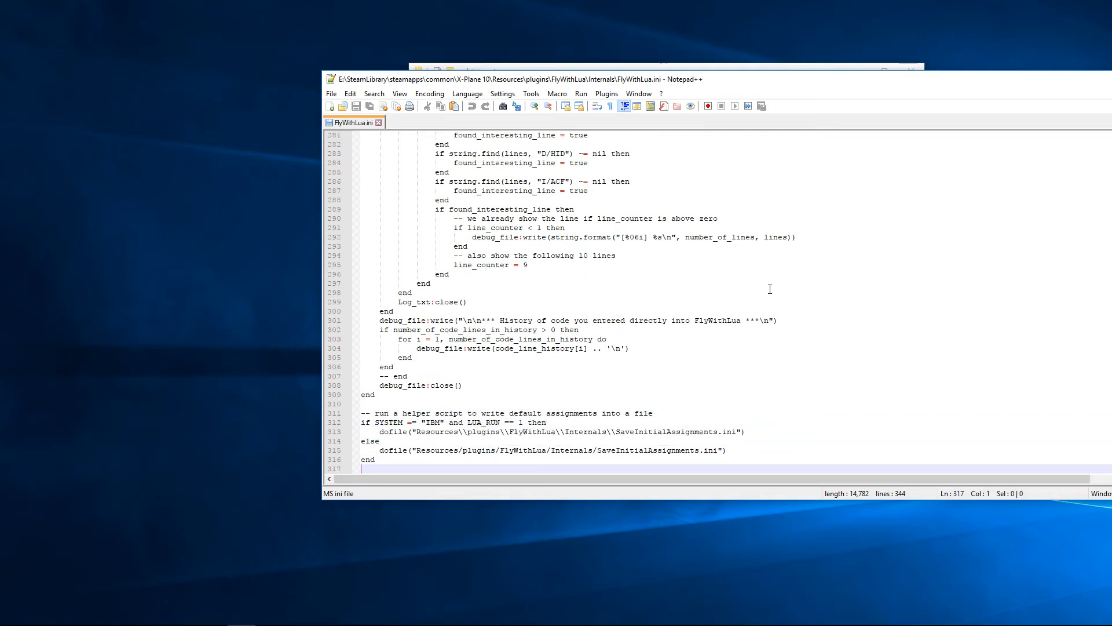
click(362, 422)
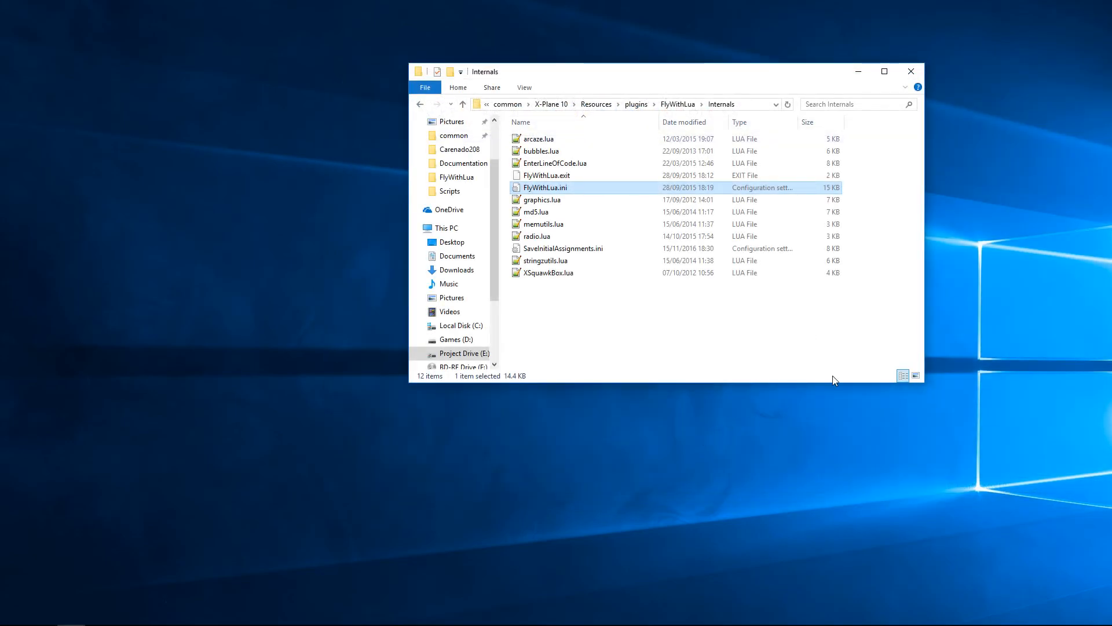
mouse_move(306, 356)
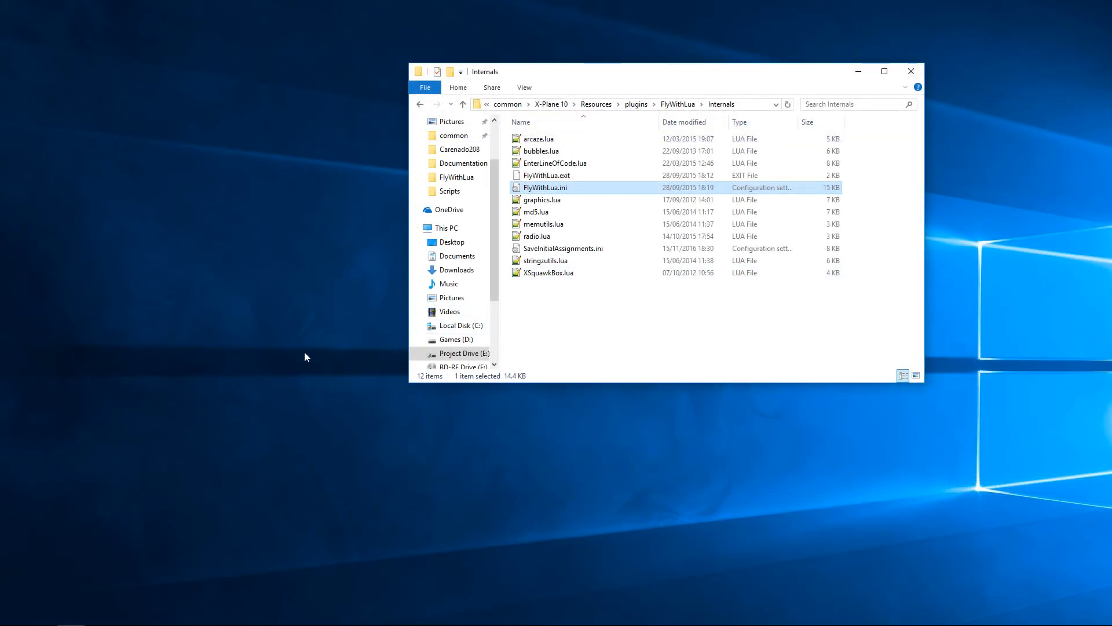